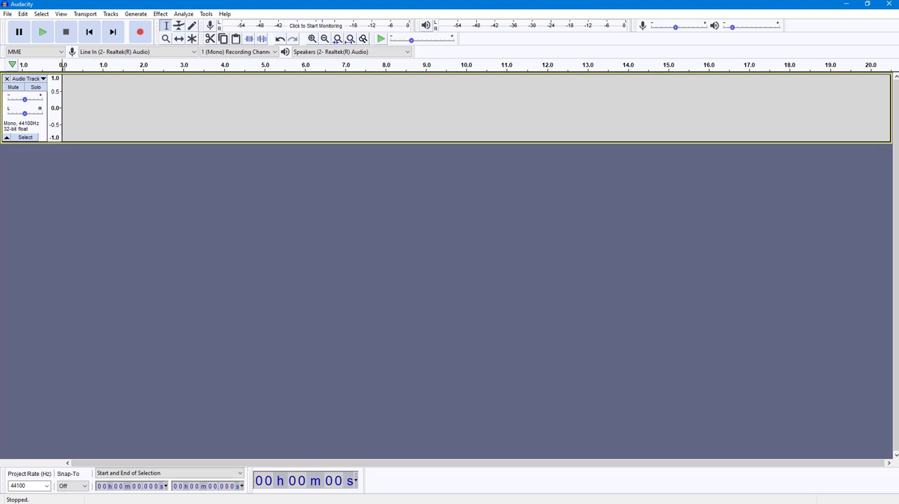
pyautogui.moveTo(290, 208)
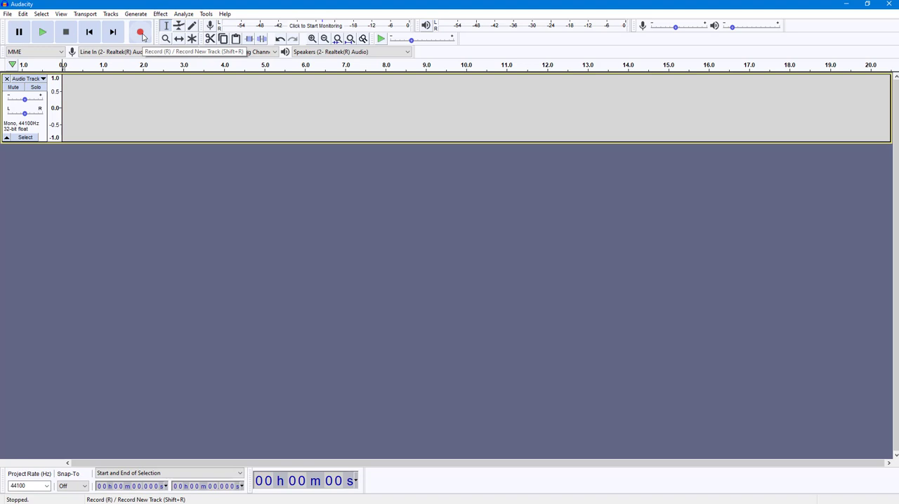
# Record about eight seconds of spoken audio onto the empty track
pyautogui.click(140, 34)
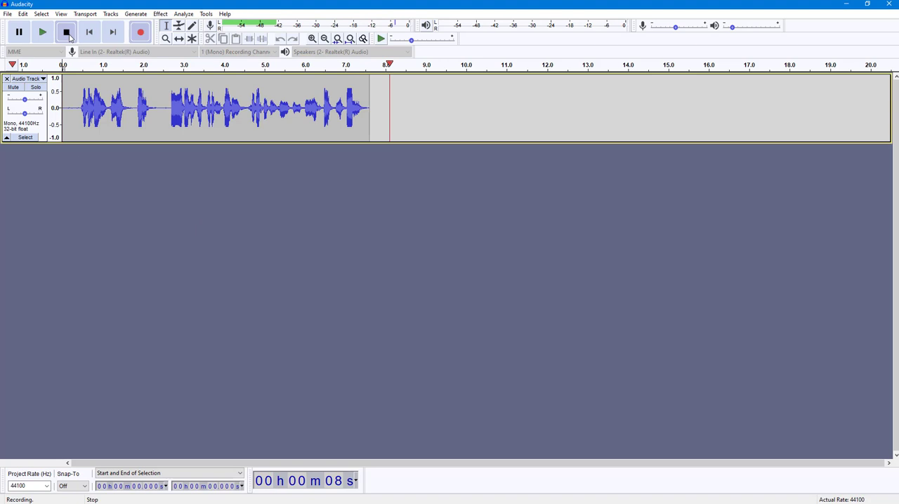
pyautogui.click(68, 34)
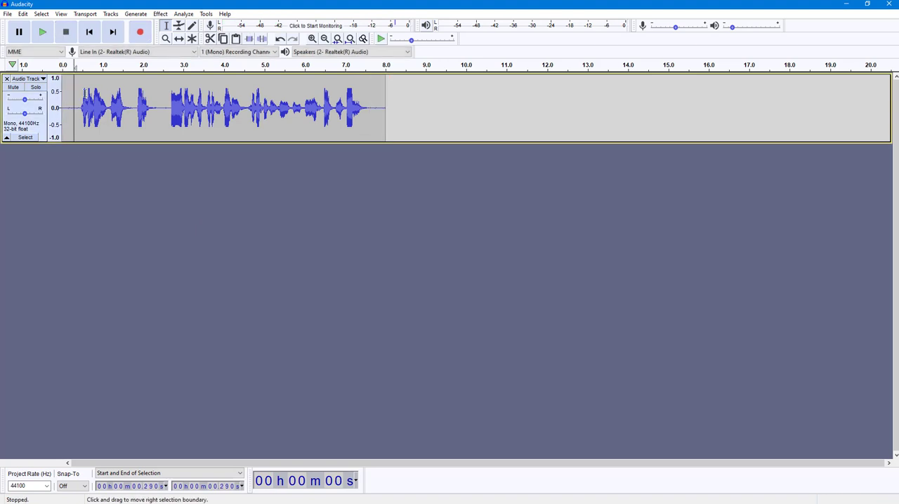
pyautogui.click(45, 35)
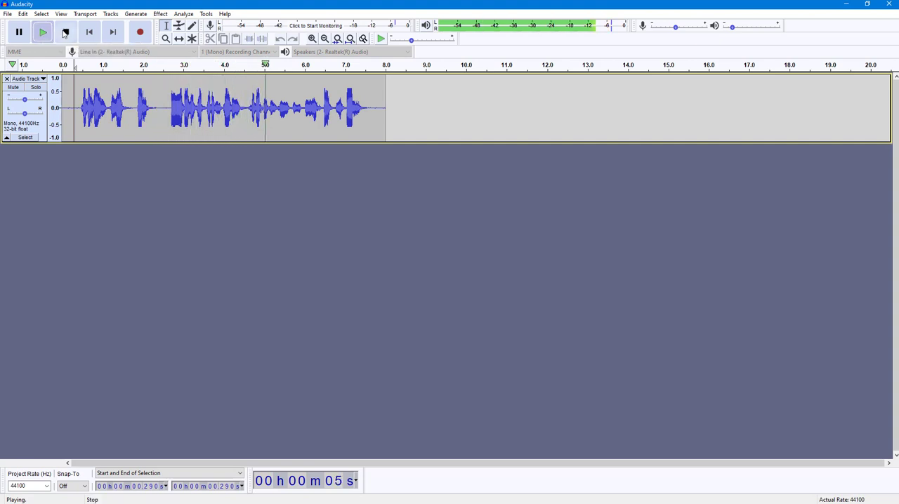
pyautogui.moveTo(64, 34)
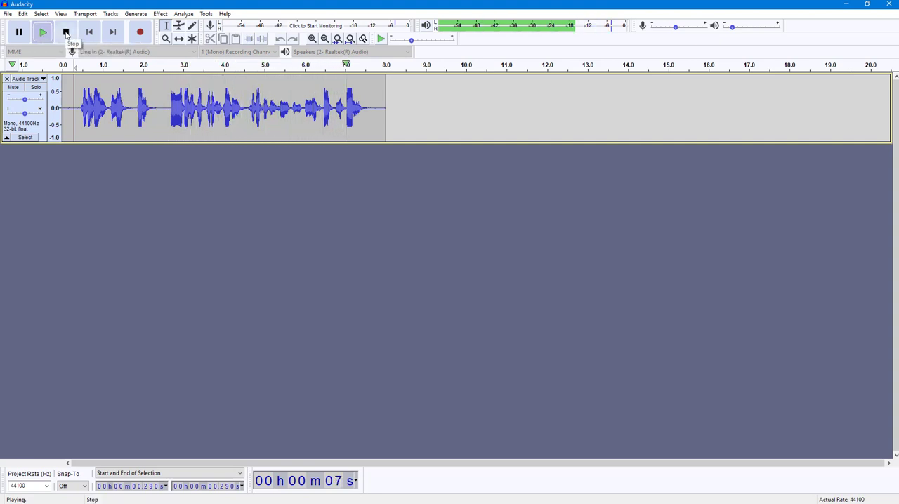
pyautogui.click(65, 33)
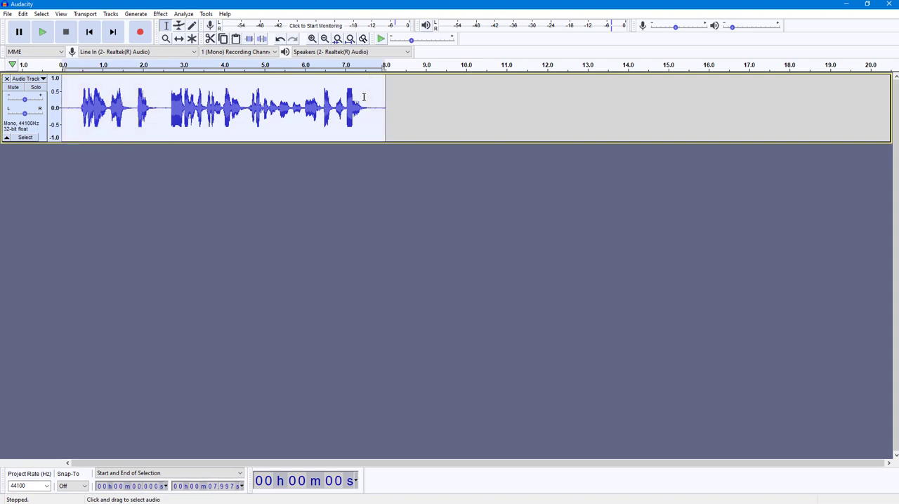
# Select the waveform from about 2.6 s to the clip's end and bring up the Effect menu
pyautogui.moveTo(171, 106); pyautogui.dragTo(362, 105)
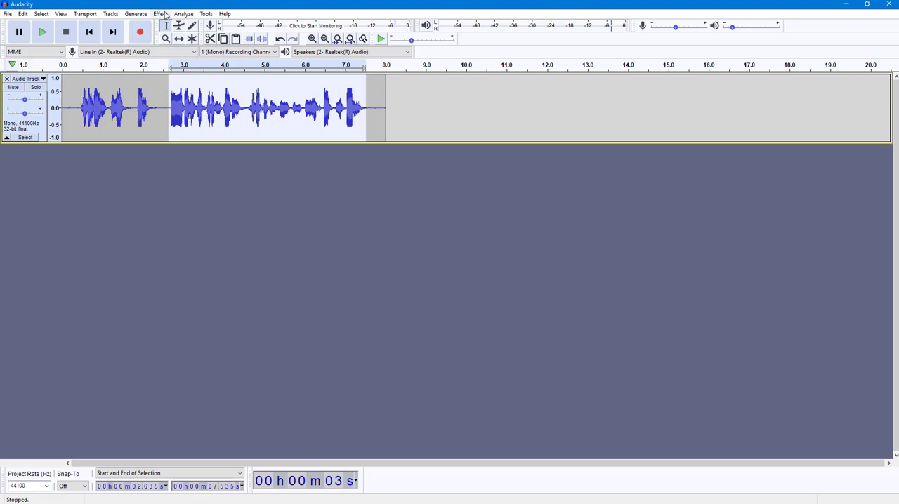
pyautogui.click(163, 13)
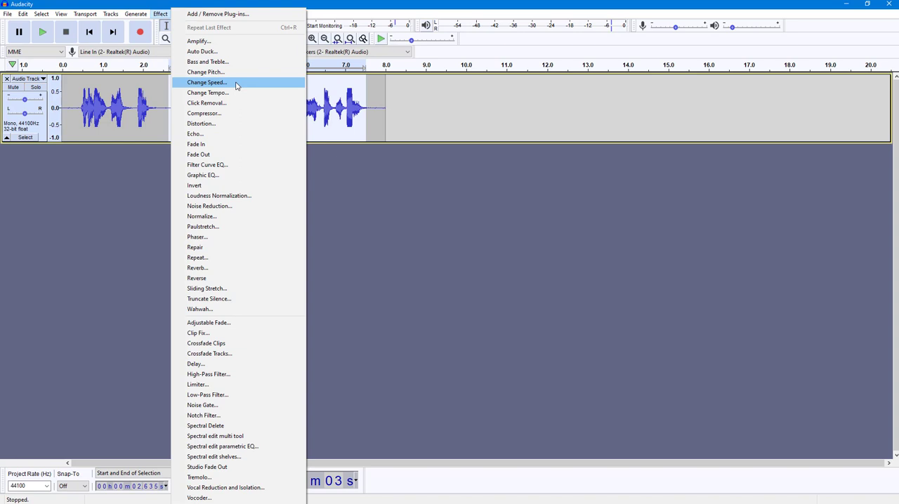
# In Change Speed, set the speed multiplier to 1.2 (about 20 percent faster)
pyautogui.click(210, 82)
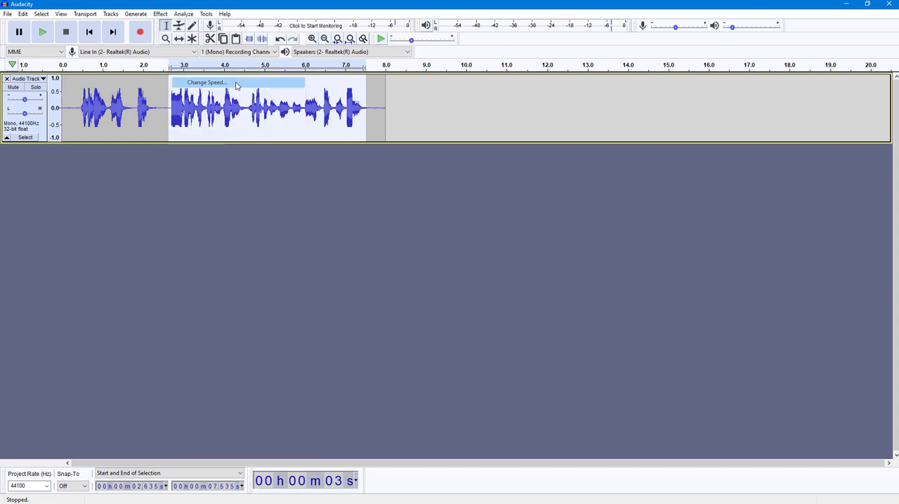
pyautogui.click(205, 82)
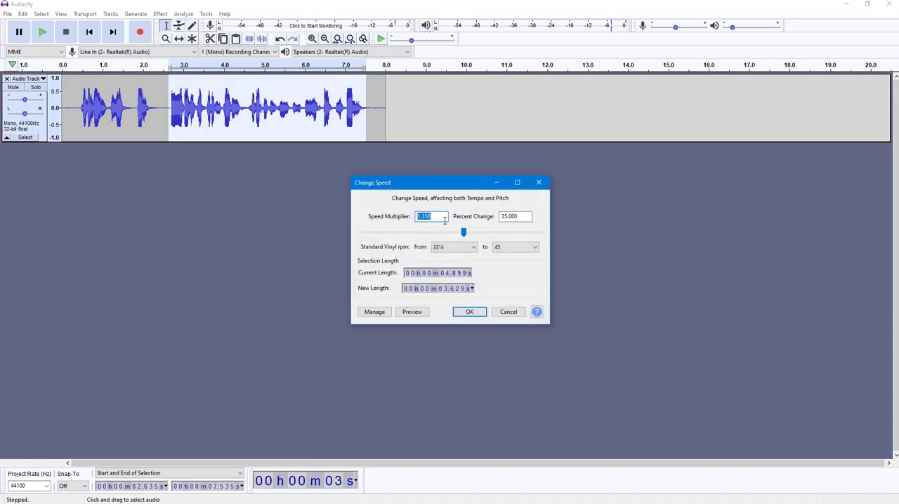
pyautogui.moveTo(426, 229)
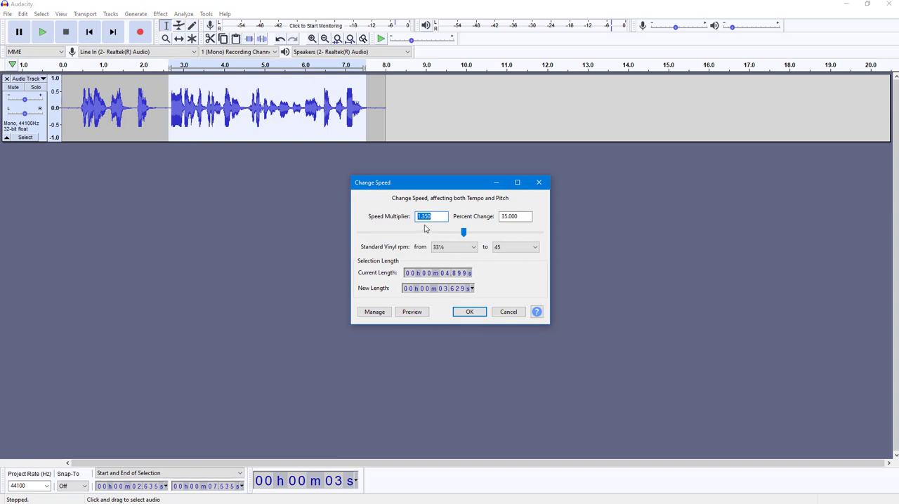
pyautogui.moveTo(464, 232); pyautogui.dragTo(480, 231)
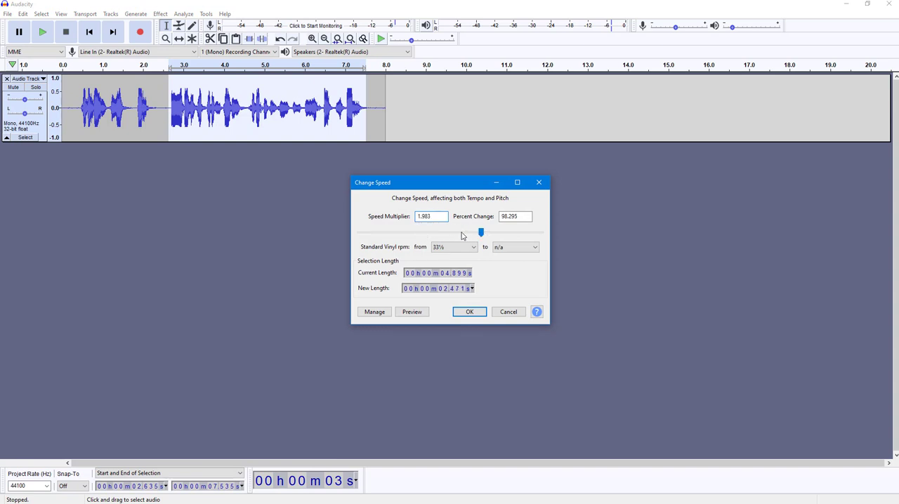
pyautogui.moveTo(480, 232); pyautogui.dragTo(474, 231)
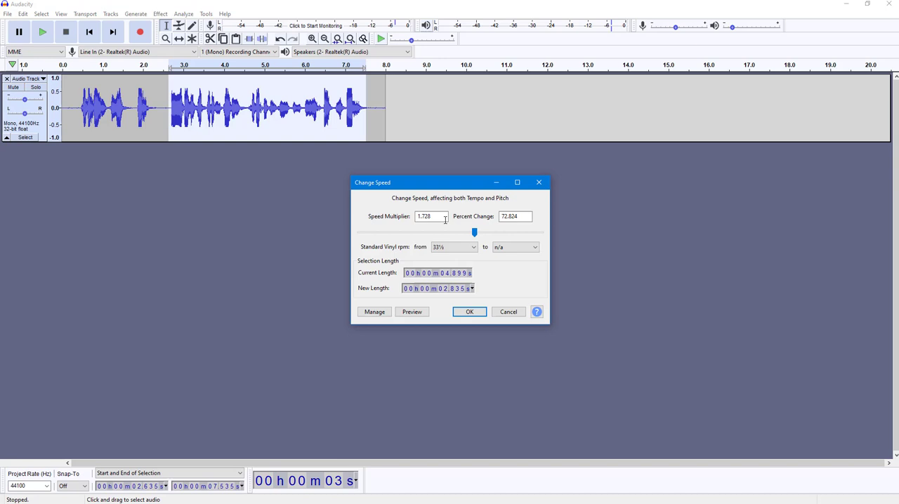
pyautogui.write('1.2')
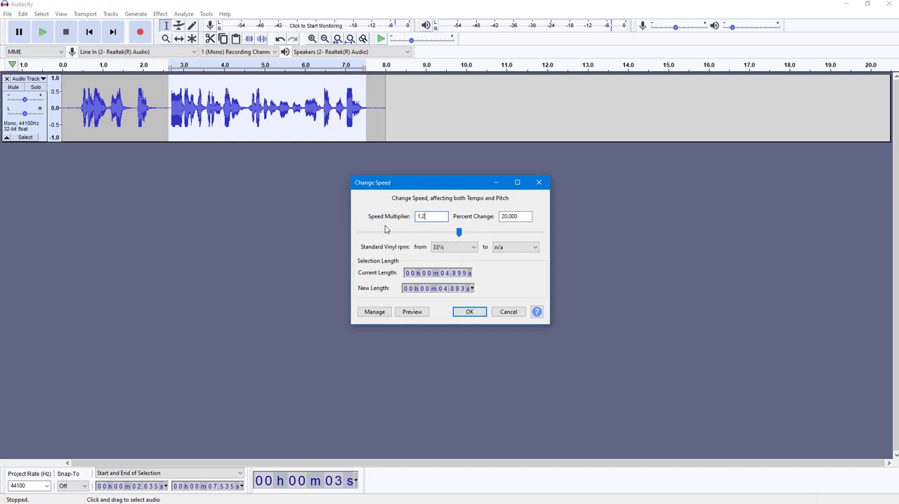
pyautogui.moveTo(424, 223)
pyautogui.write('30')
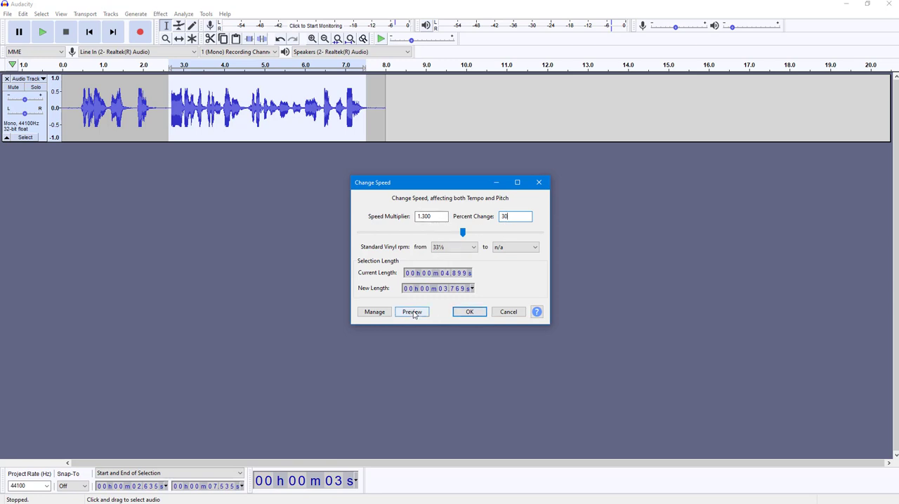
pyautogui.click(411, 312)
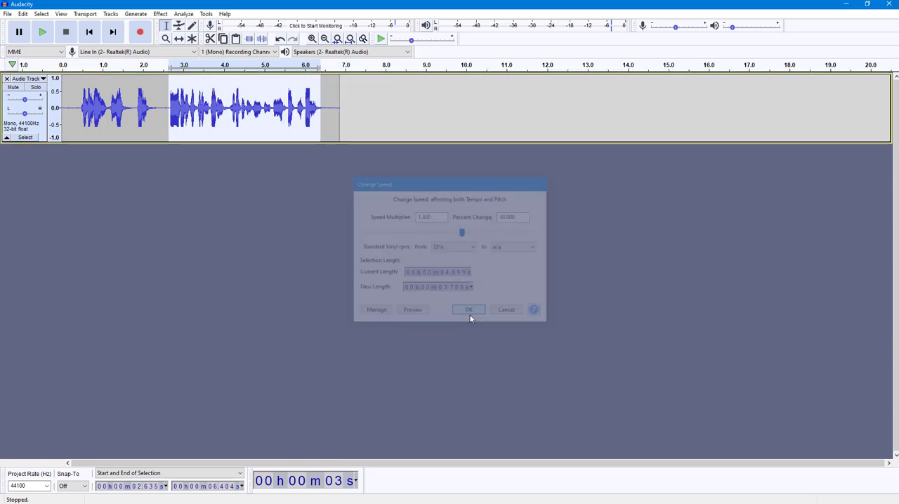
# Apply the speed change so the clip now ends at about six and a half seconds
pyautogui.click(469, 309)
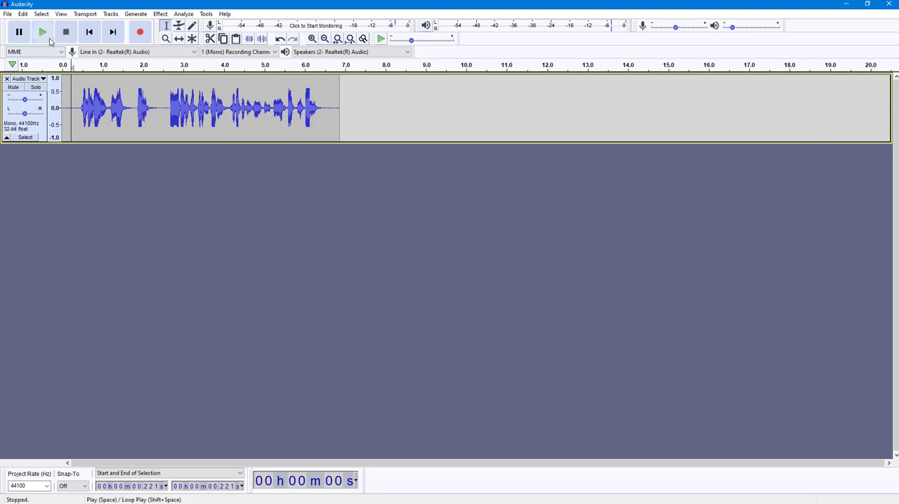
pyautogui.moveTo(45, 33)
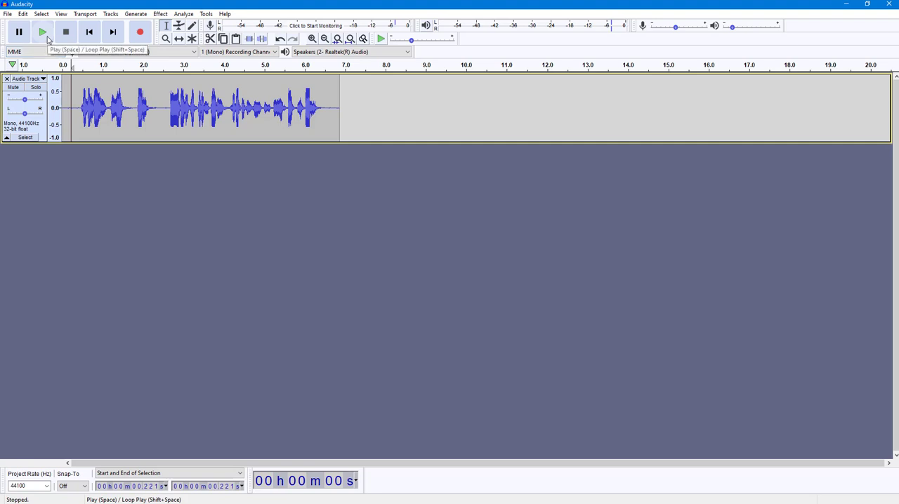
pyautogui.click(45, 34)
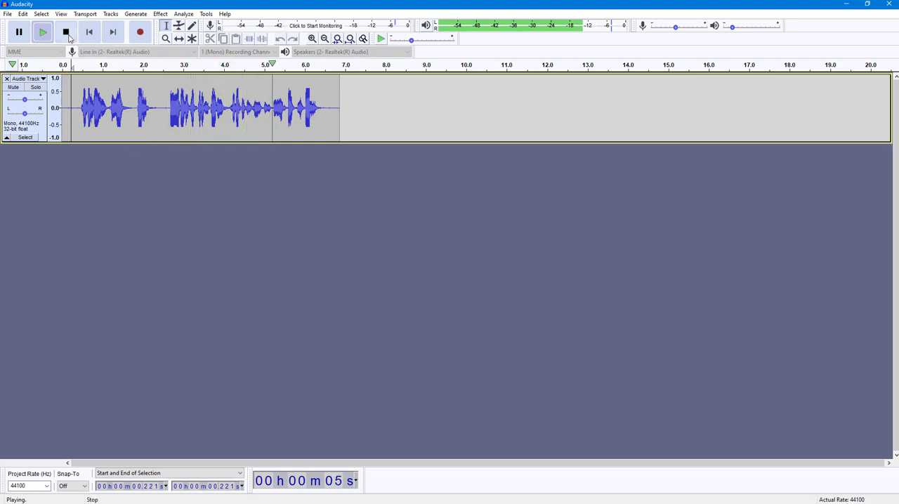
pyautogui.click(66, 34)
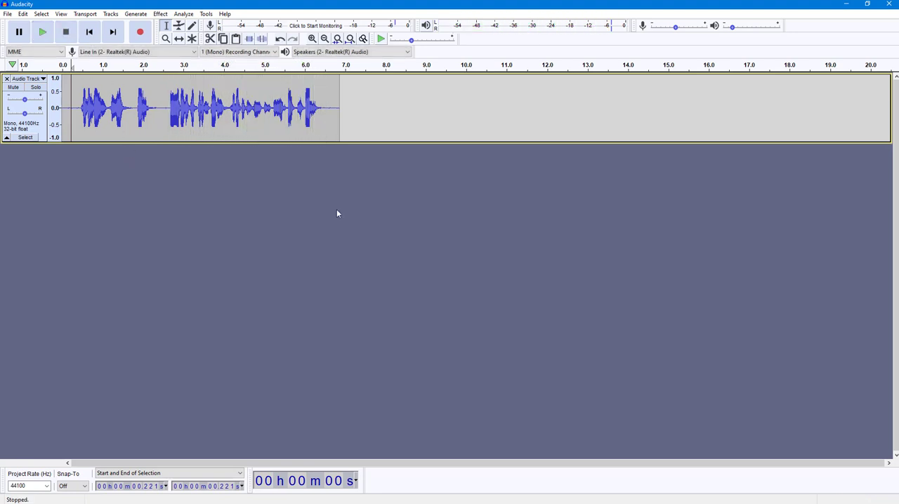